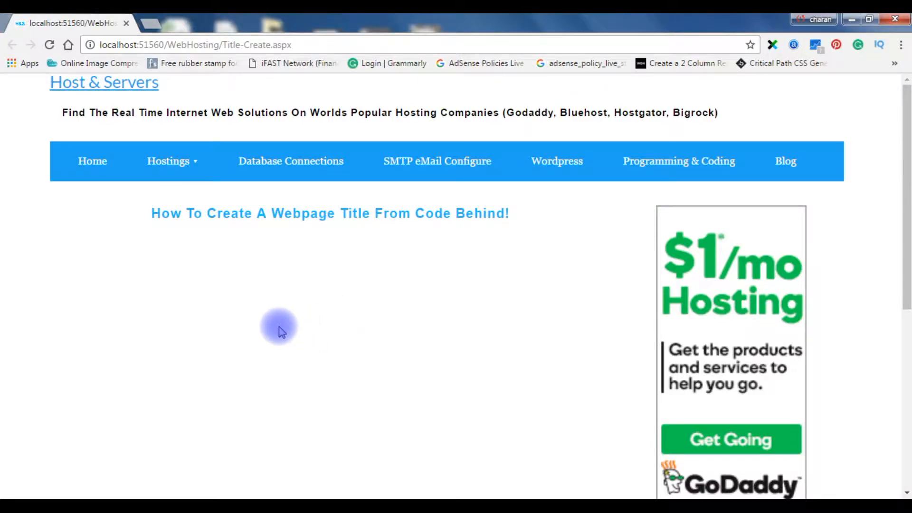
mouse_move(58, 26)
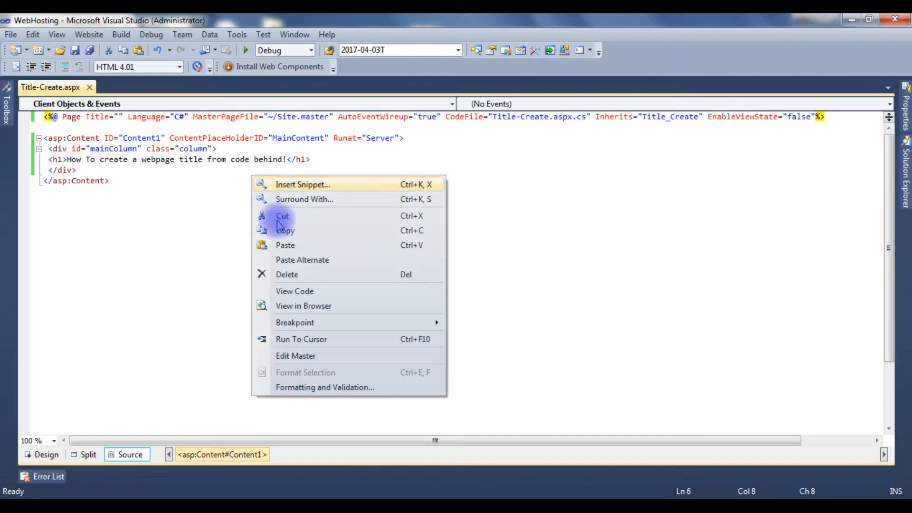
- Open Title-Create.aspx.cs, the page's code-behind, via View Code
click(294, 290)
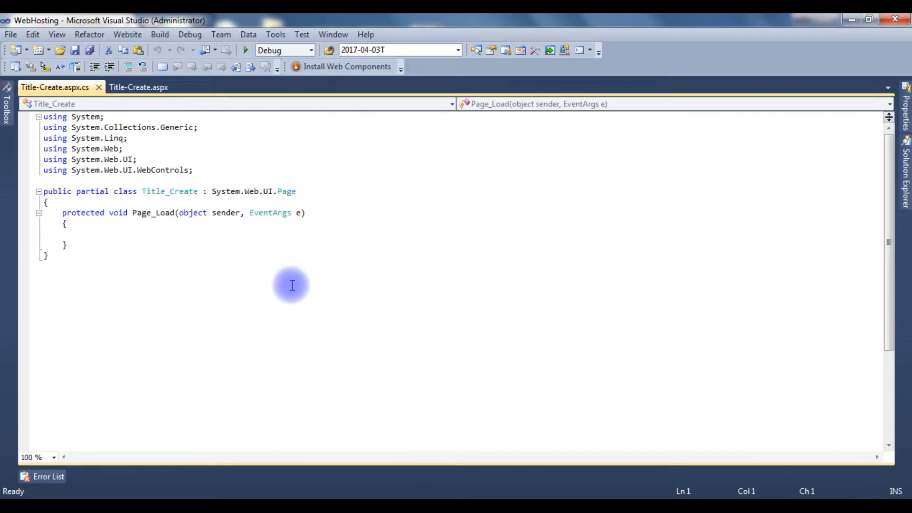
- Add Page.Title = "This is my website page name" inside the empty Page_Load method
click(153, 212)
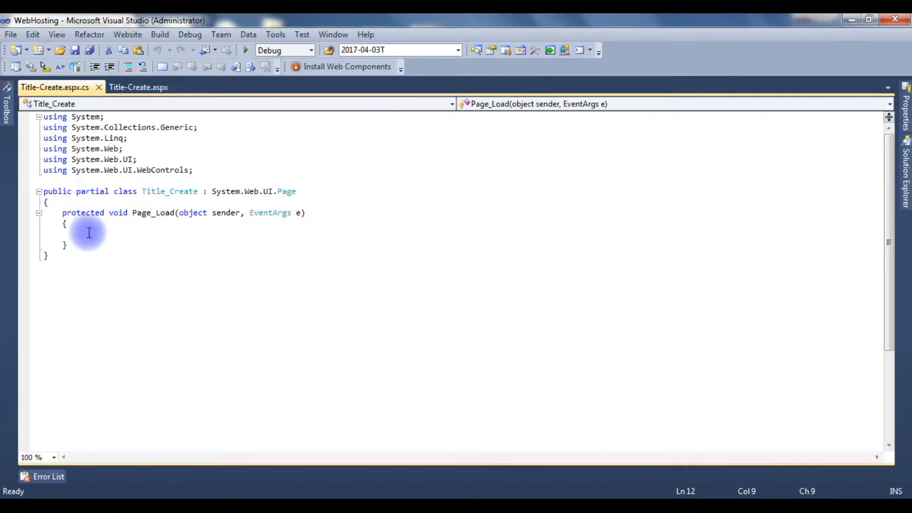
text(Page.)
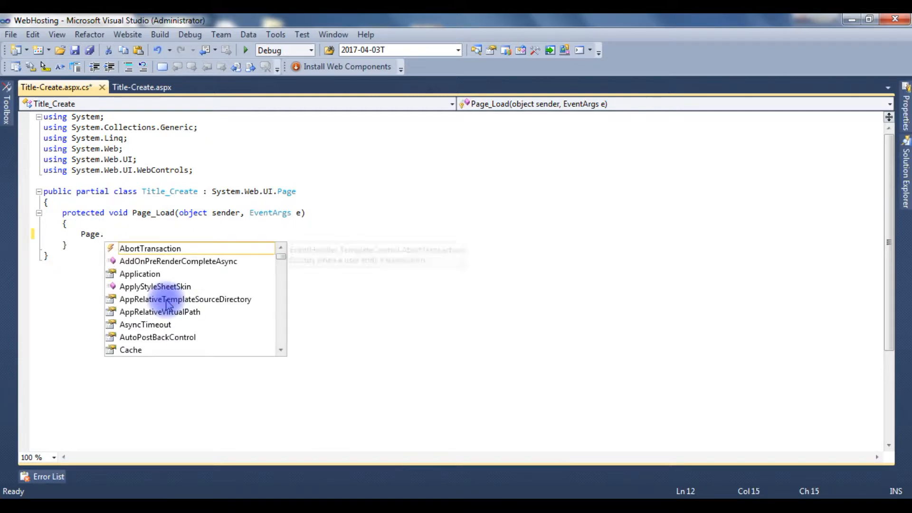
text(Title=)
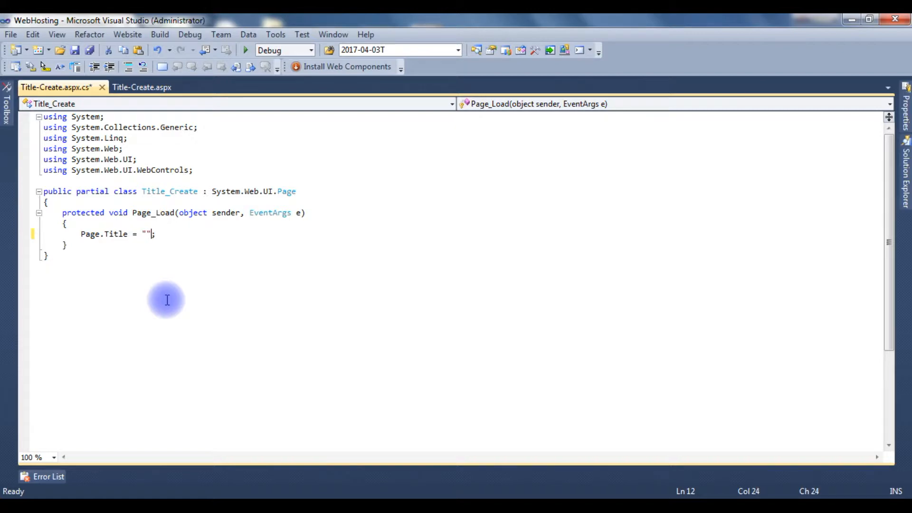
text(This is my website p)
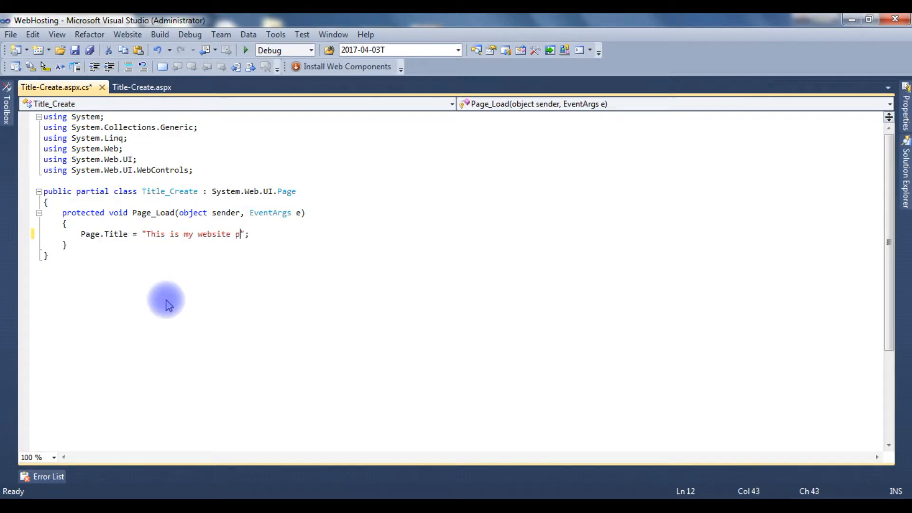
text(age M)
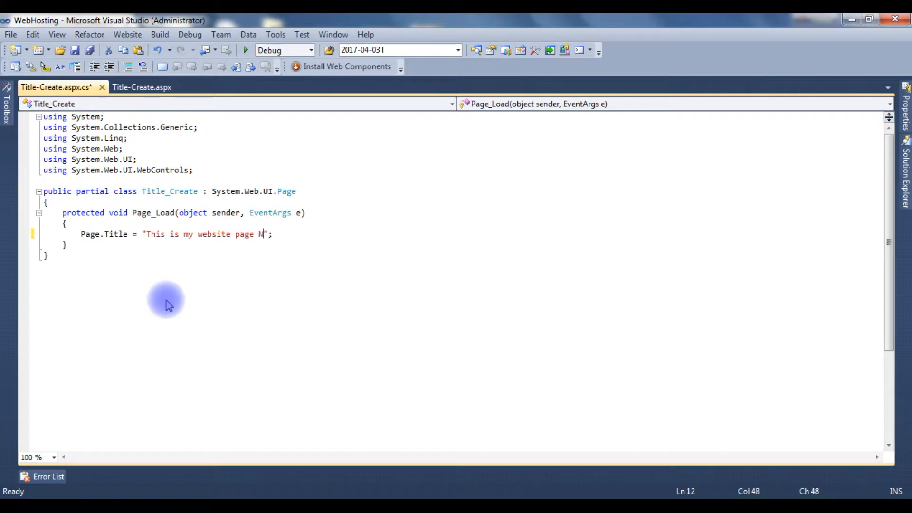
text(a)
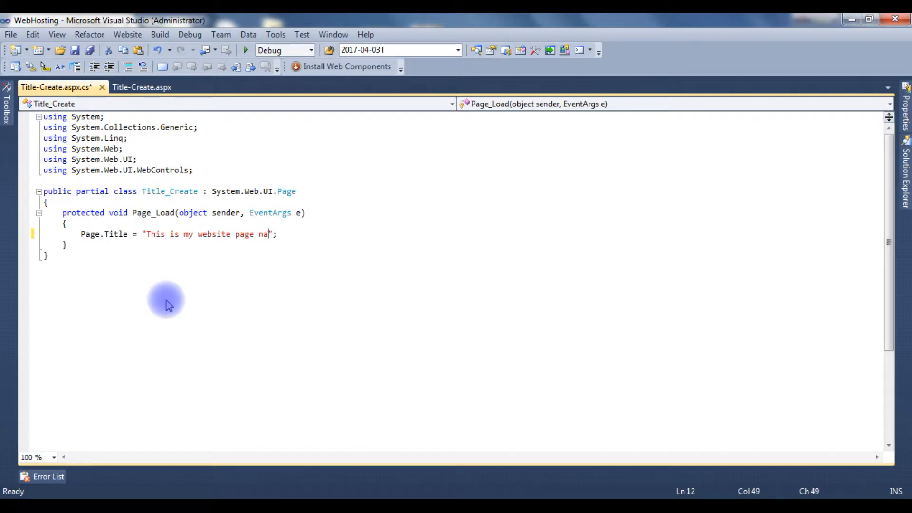
text(me)
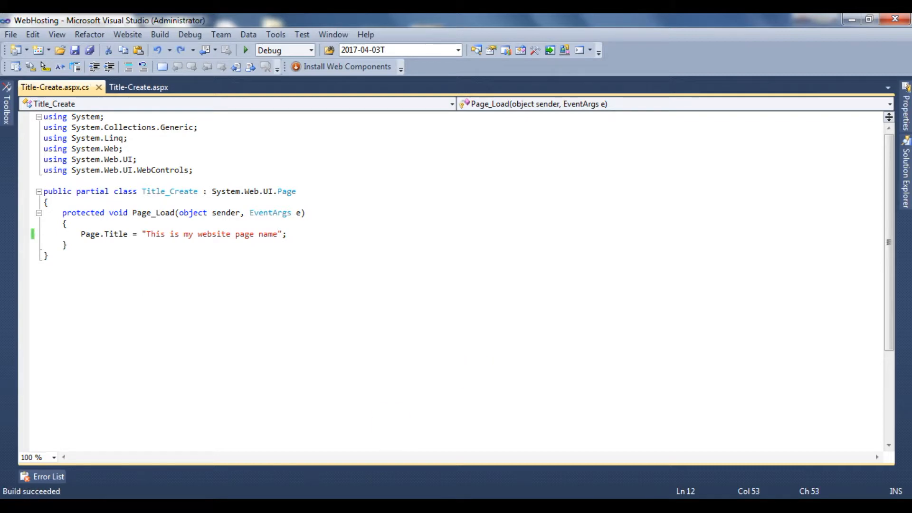
click(245, 49)
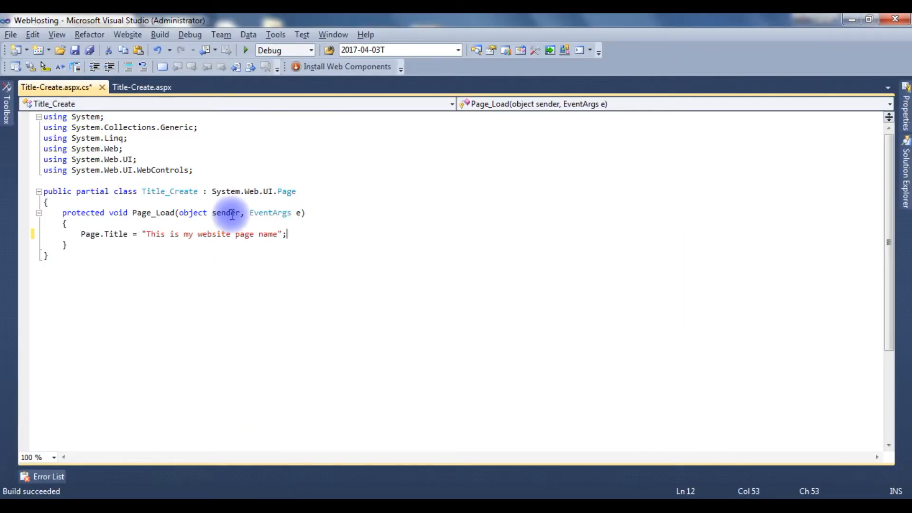
- Add Page.MetaDescription = "this is description tag" in Page_Load and save the file
text(page)
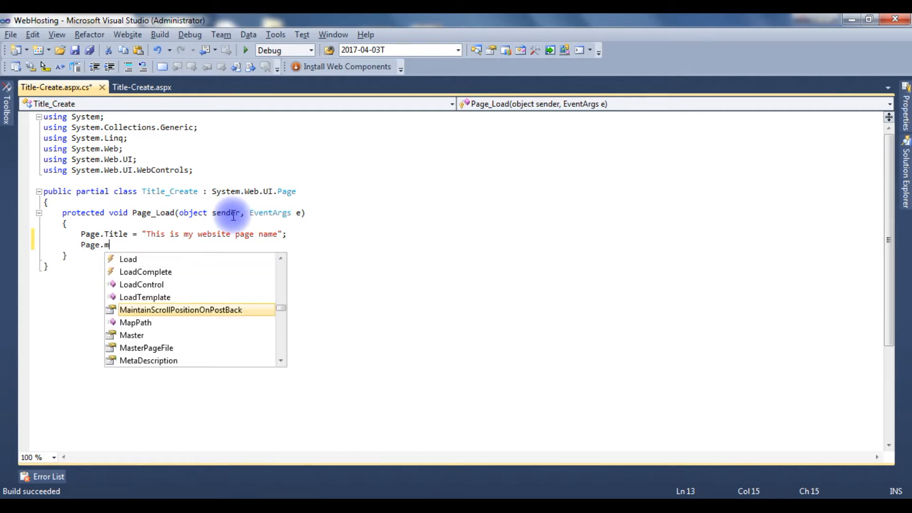
text(etaDescription)
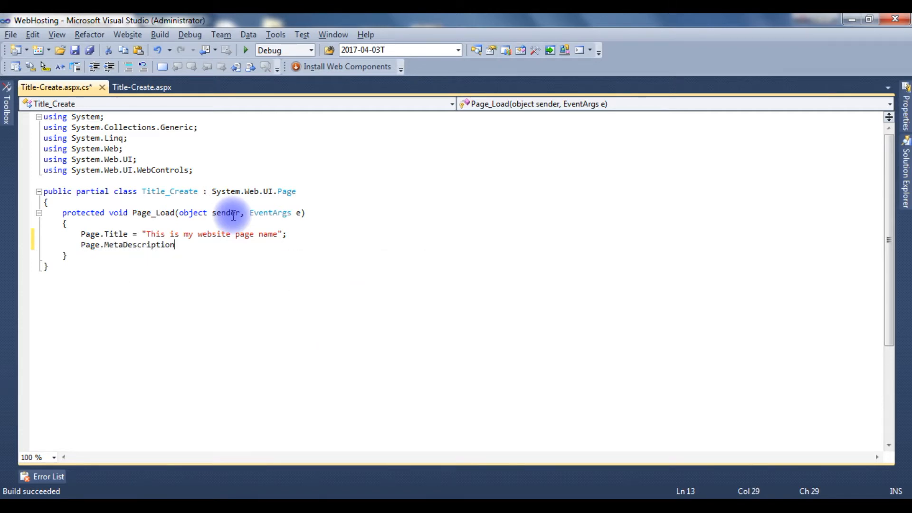
text(="this is)
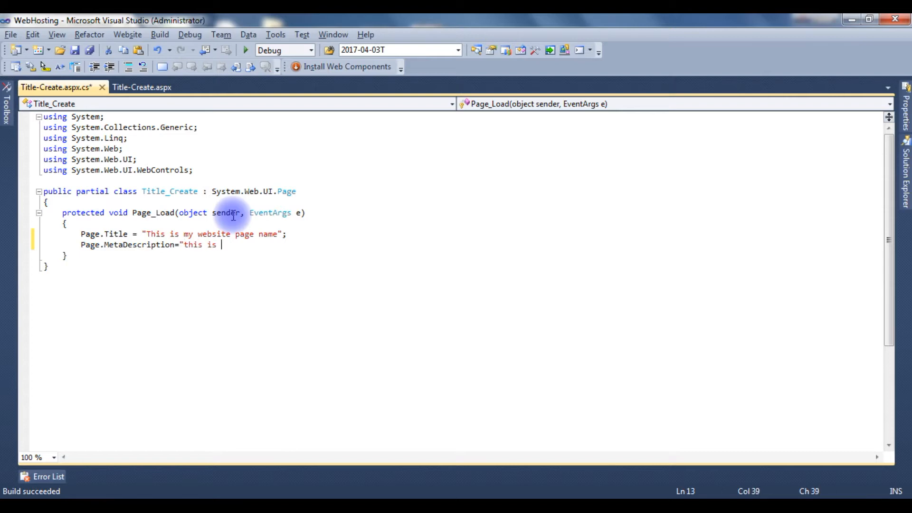
text(descrip)
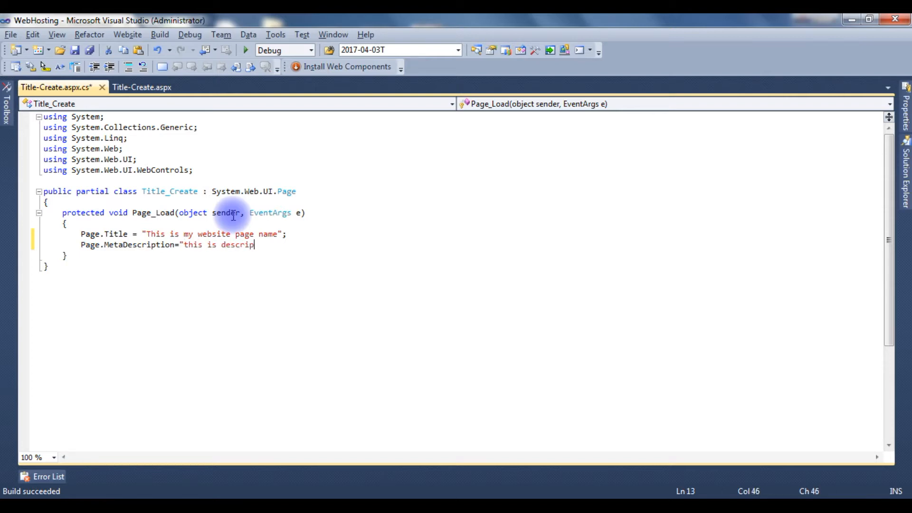
text(tion tag";)
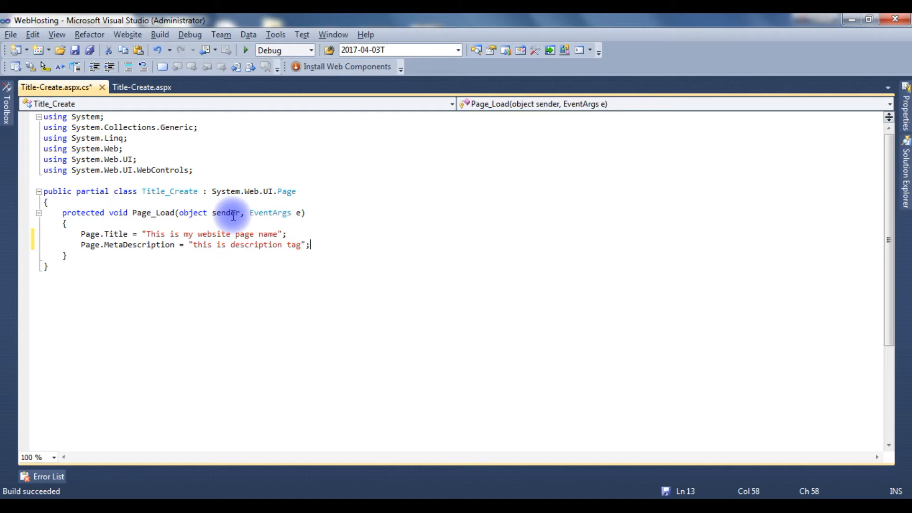
key(ctrl+s)
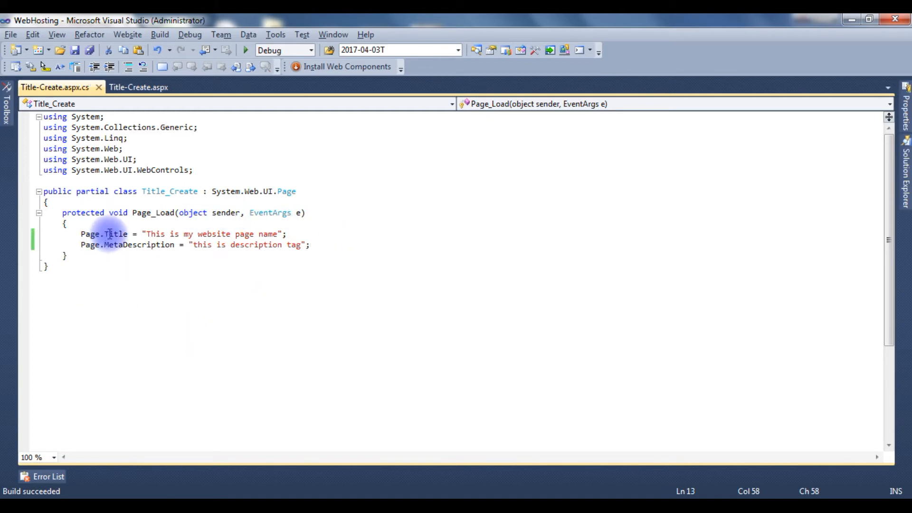
mouse_move(139, 244)
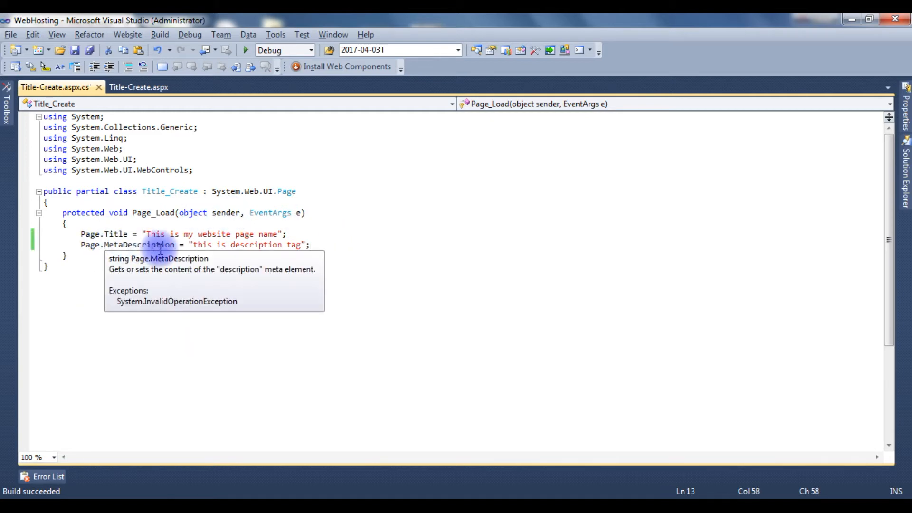